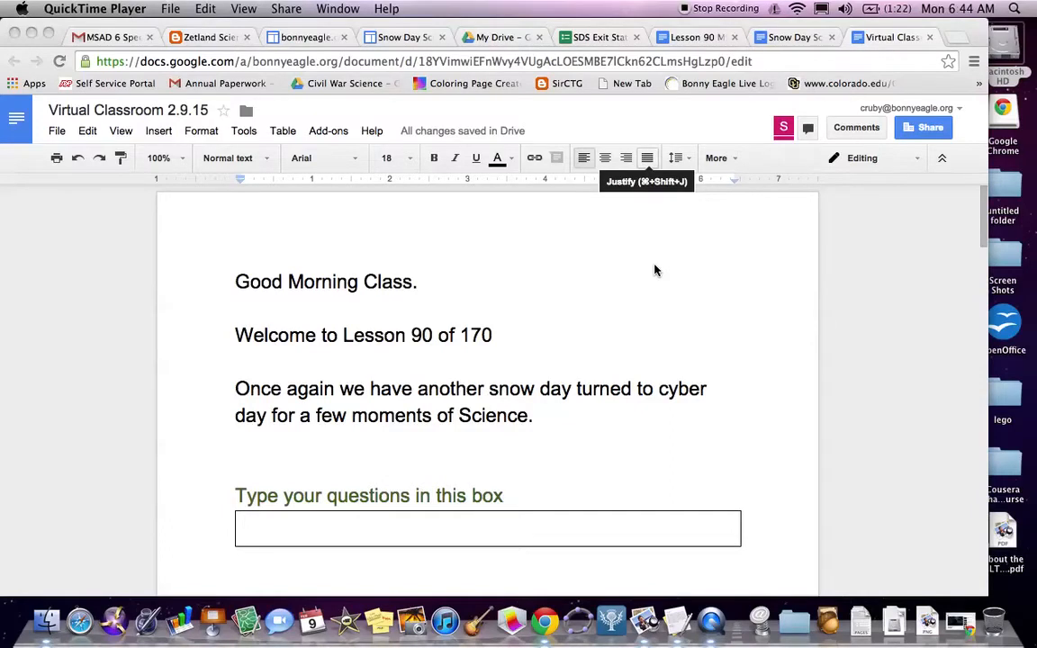
Step: Type the messages 'hey shaun first one here', 'your on the vid', 'You' and 'YAY'
{"action": "scroll", "scroll_direction": "down", "scroll_amount": 3}
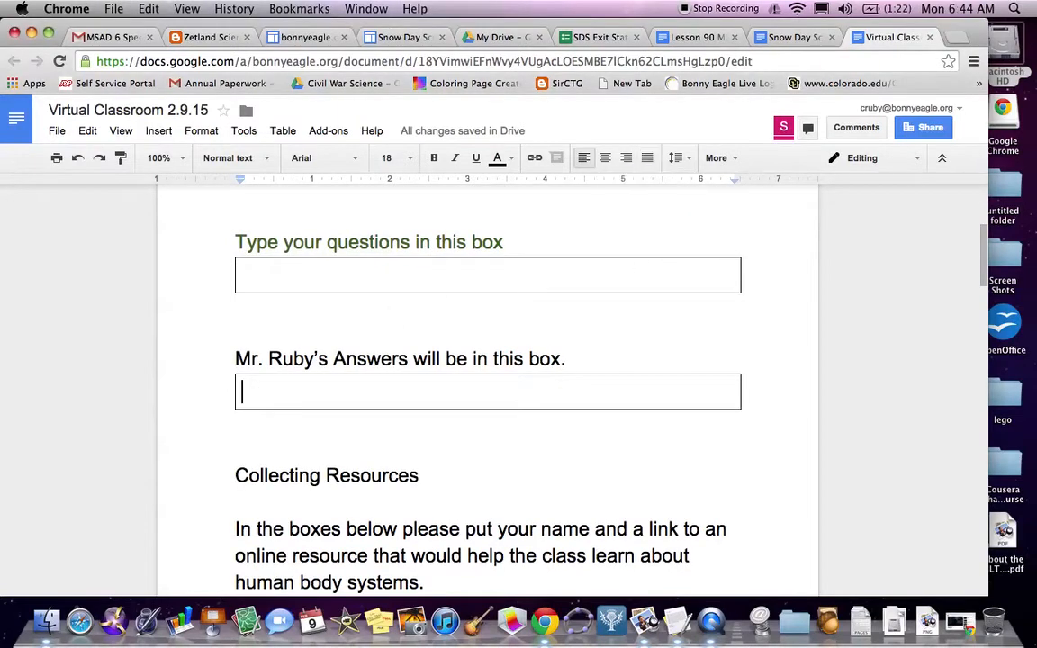
{"action": "type", "text": "hey shu"}
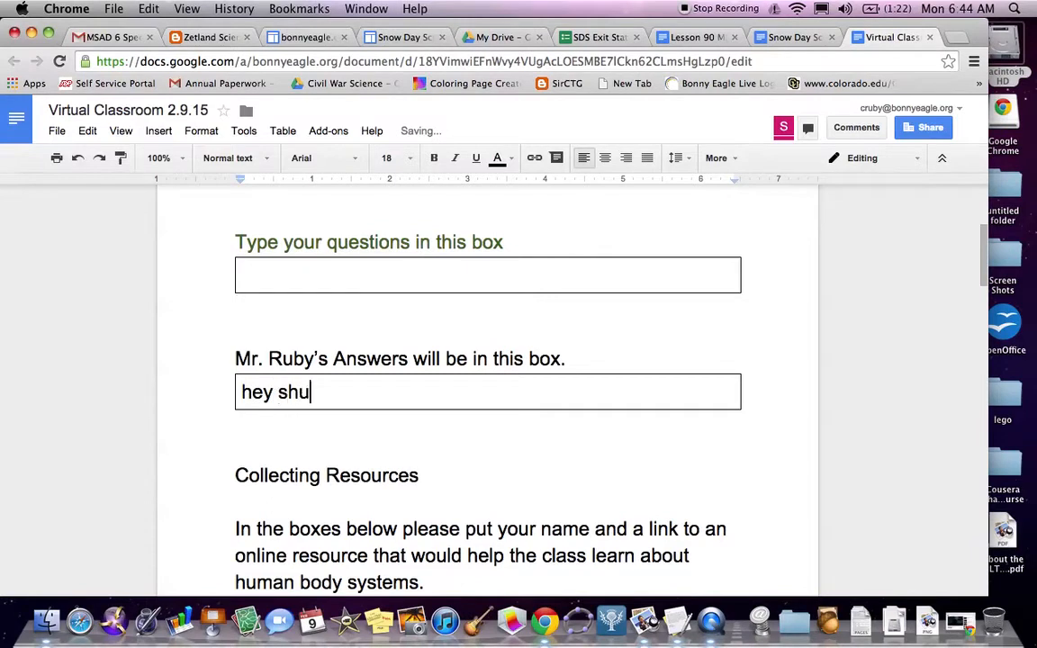
{"action": "type", "text": "aun"}
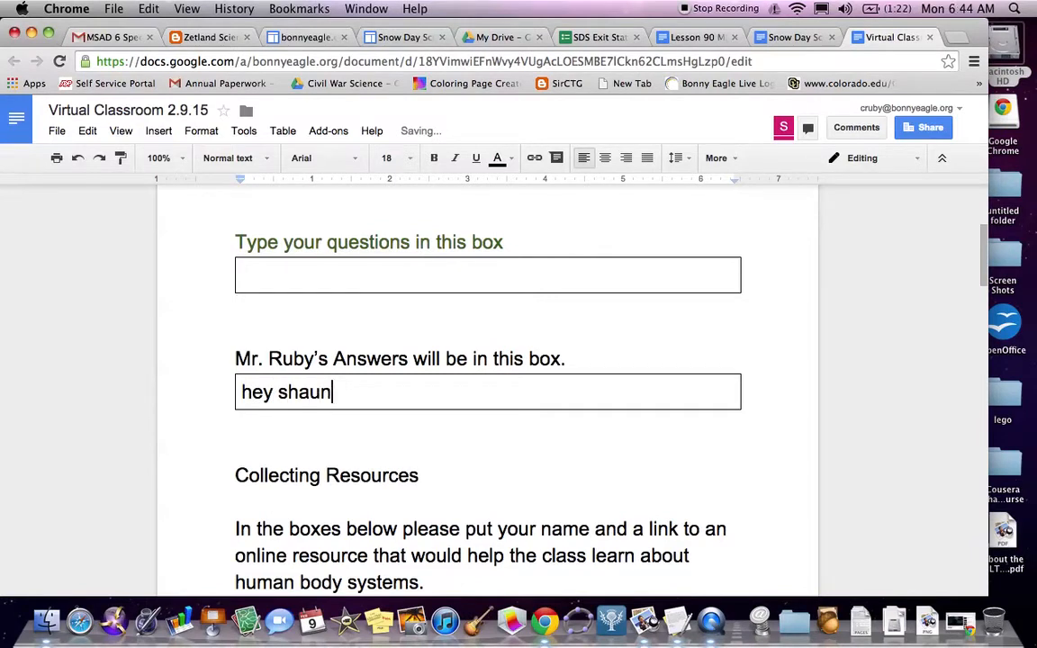
{"action": "type", "text": "first one h"}
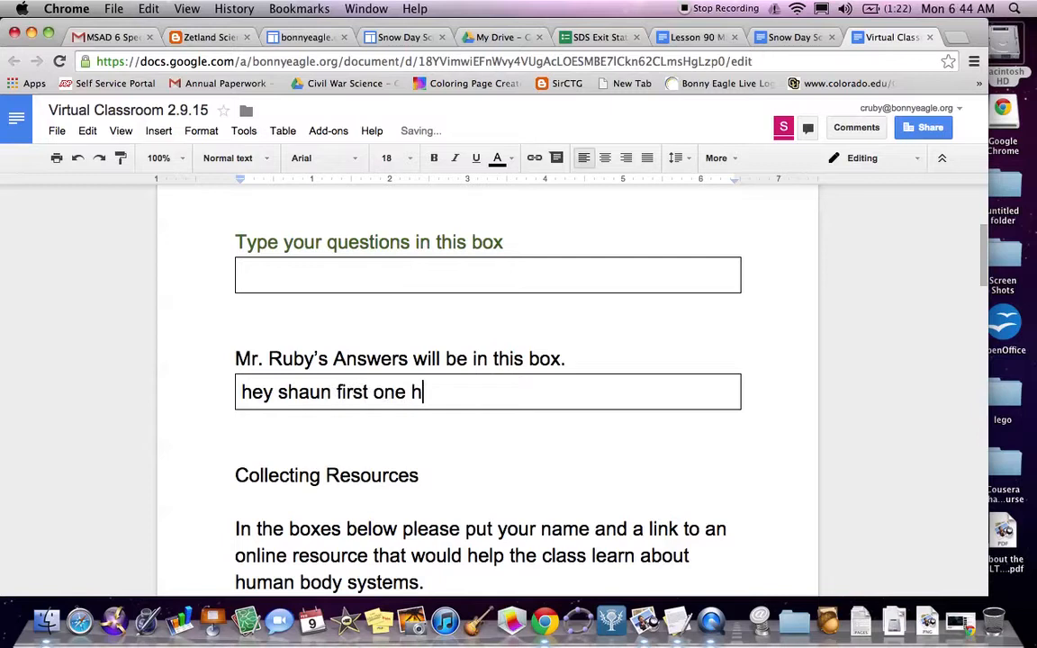
{"action": "type", "text": "ere"}
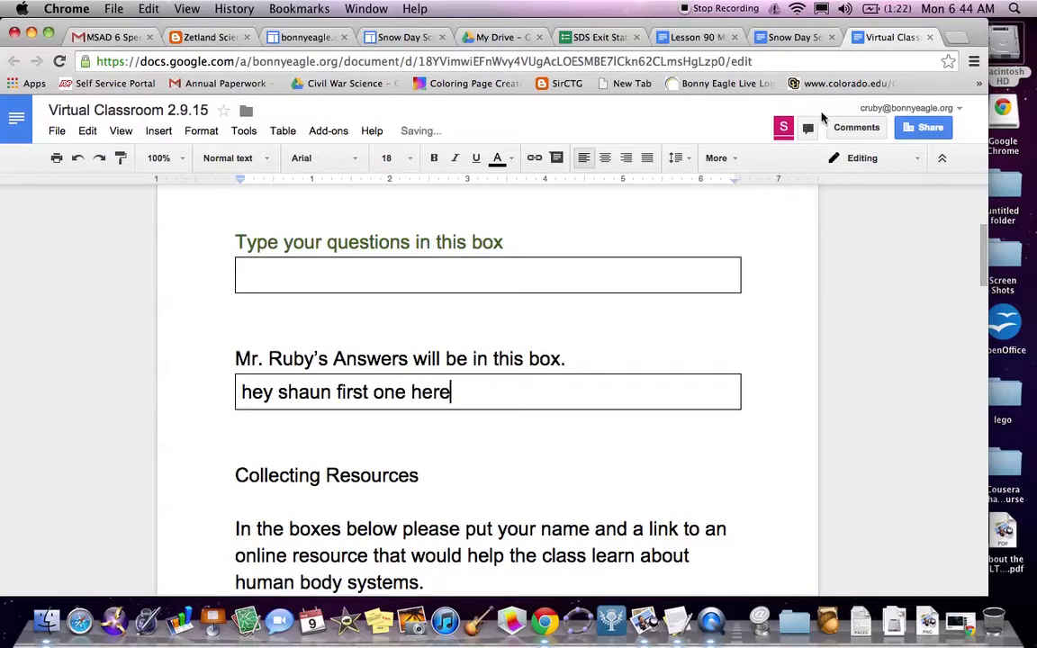
{"action": "left_click", "coordinate": [360, 275]}
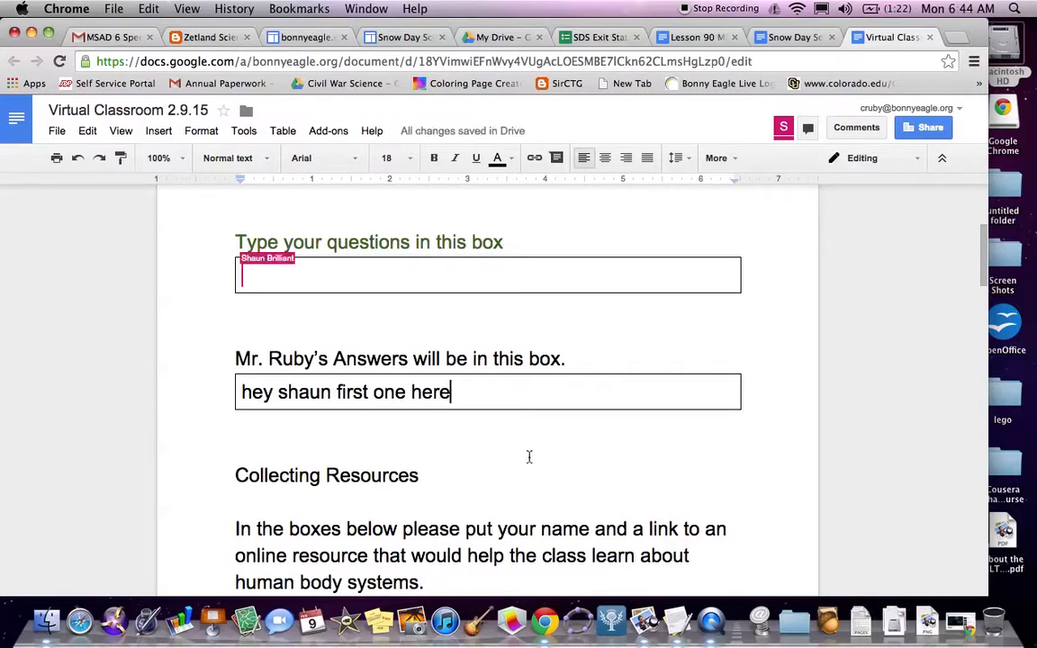
{"action": "type", "text": "y"}
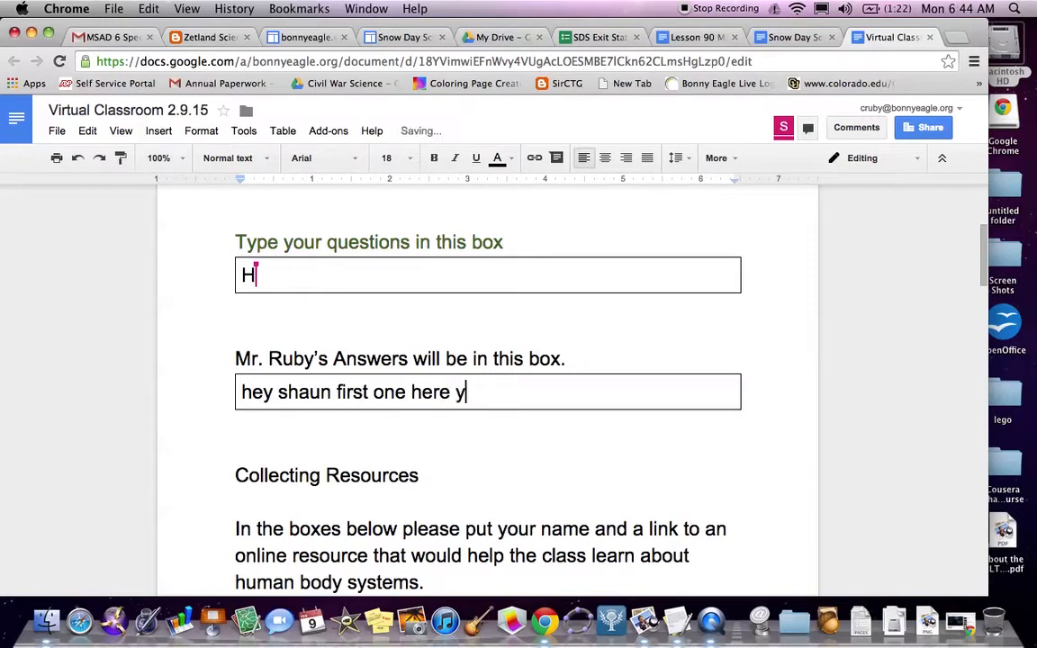
{"action": "type", "text": "our on"}
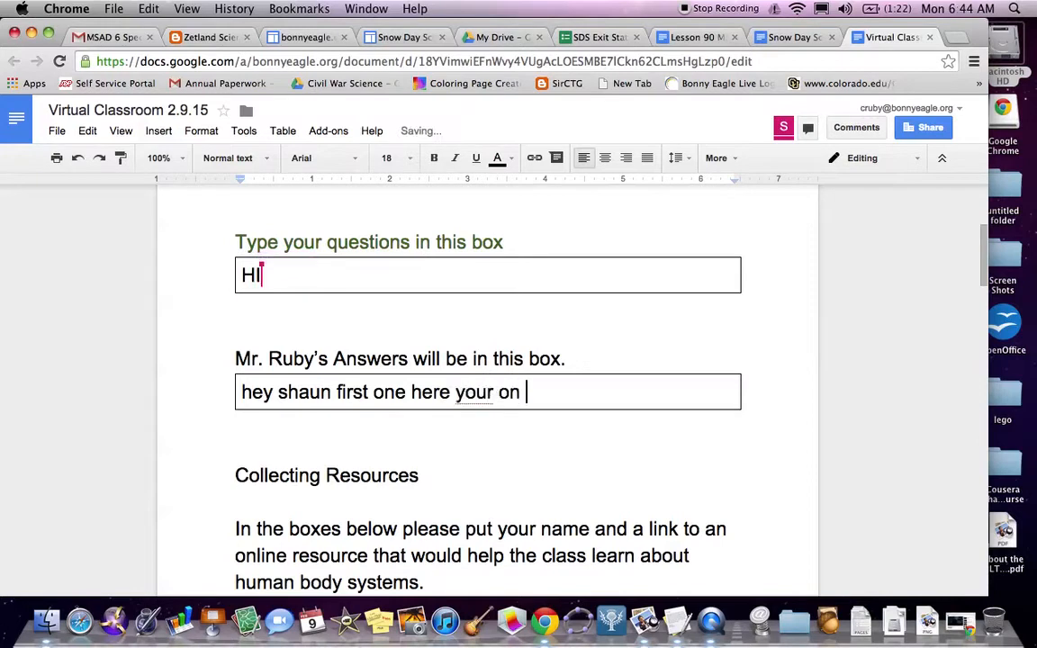
{"action": "type", "text": "the vide"}
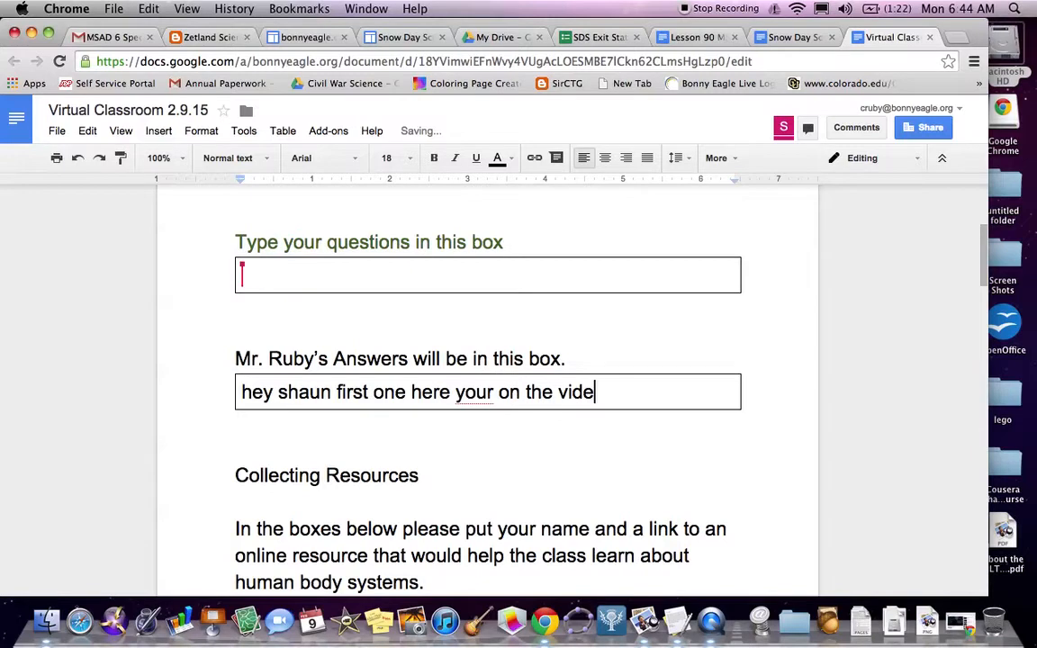
{"action": "type", "text": "You"}
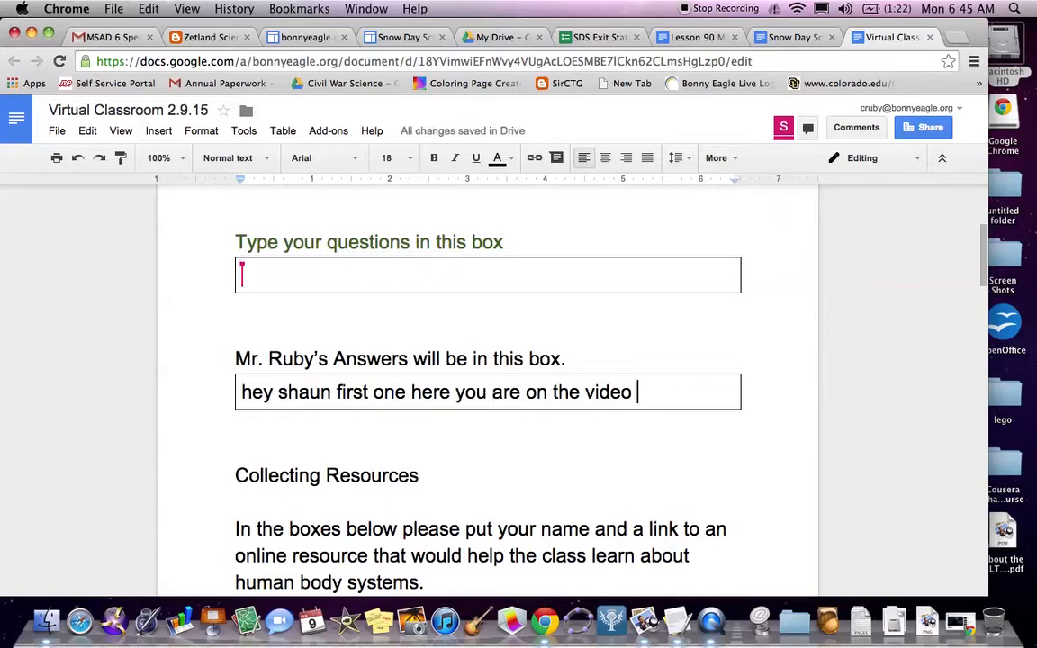
{"action": "type", "text": "YAY"}
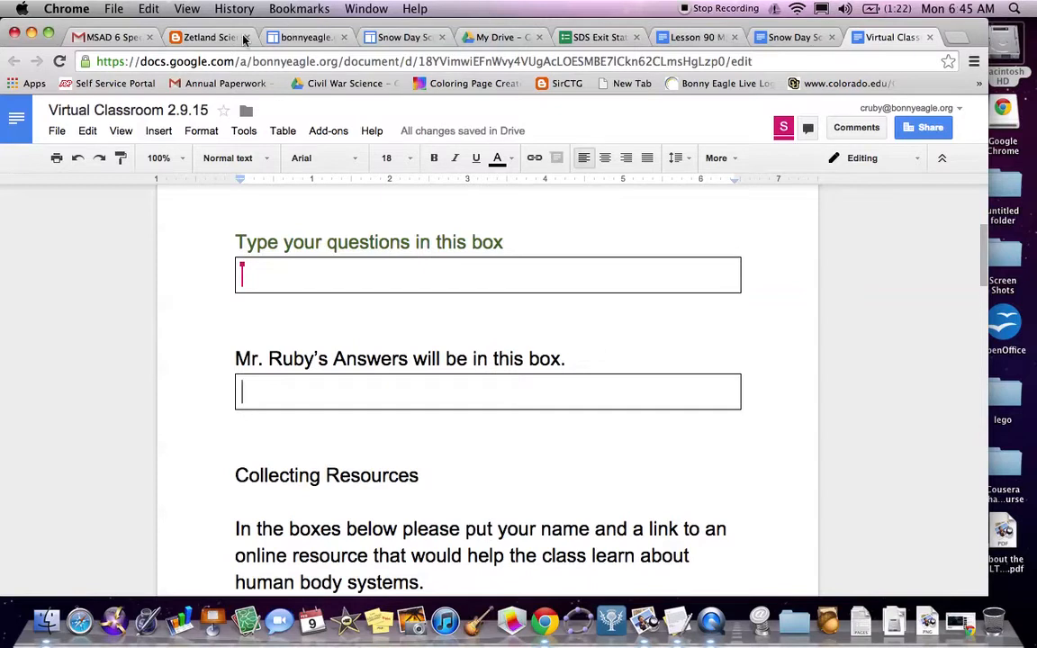
Step: Read through the Zetland Science Human Tissue post, then return to the Snow Day Science document
{"action": "left_click", "coordinate": [207, 37]}
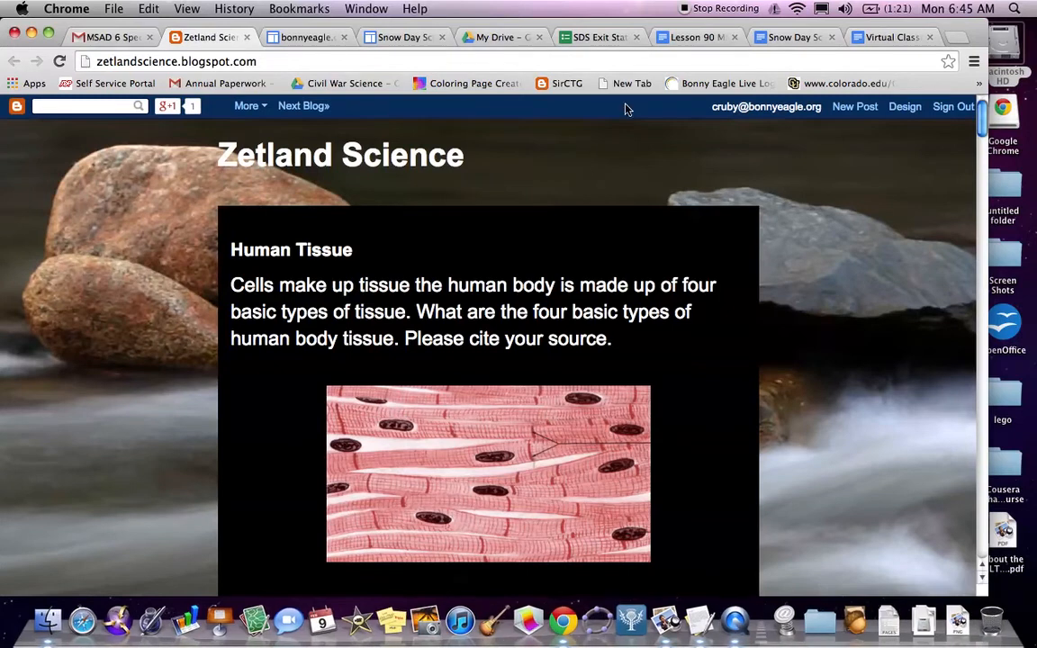
{"action": "scroll", "scroll_direction": "down", "scroll_amount": 3}
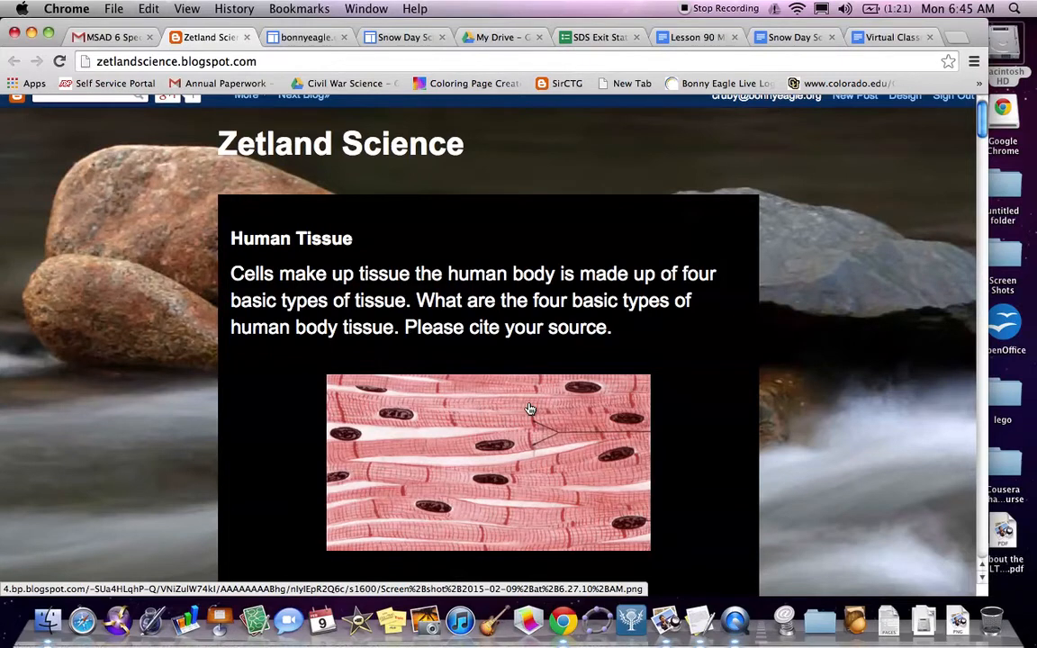
{"action": "scroll", "scroll_direction": "down", "scroll_amount": 3}
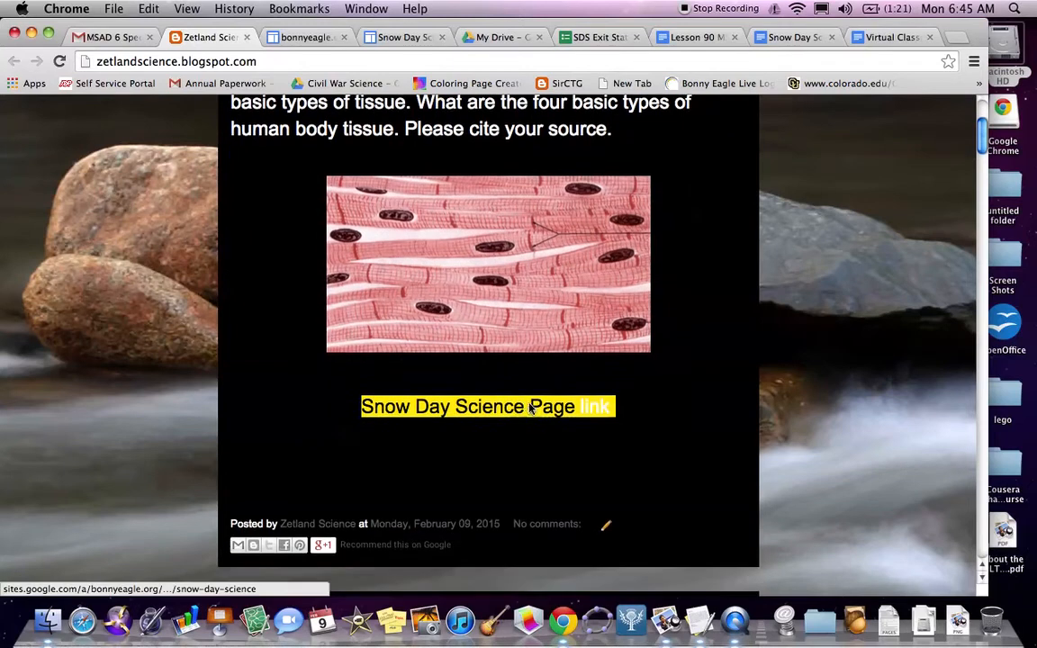
{"action": "scroll", "scroll_direction": "down", "scroll_amount": 3}
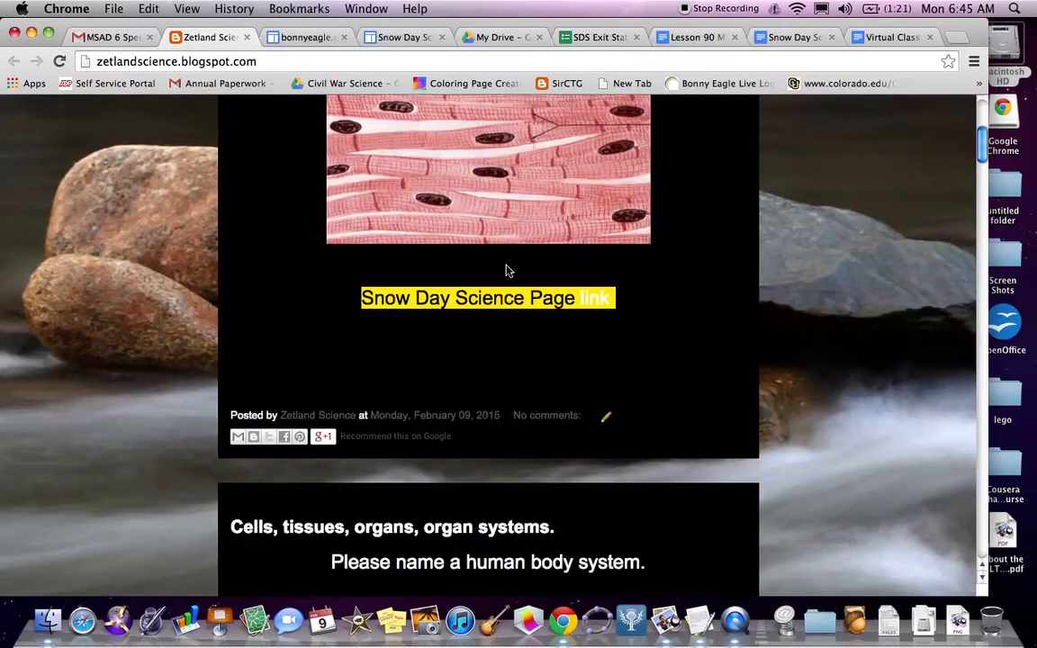
{"action": "mouse_move", "coordinate": [554, 366]}
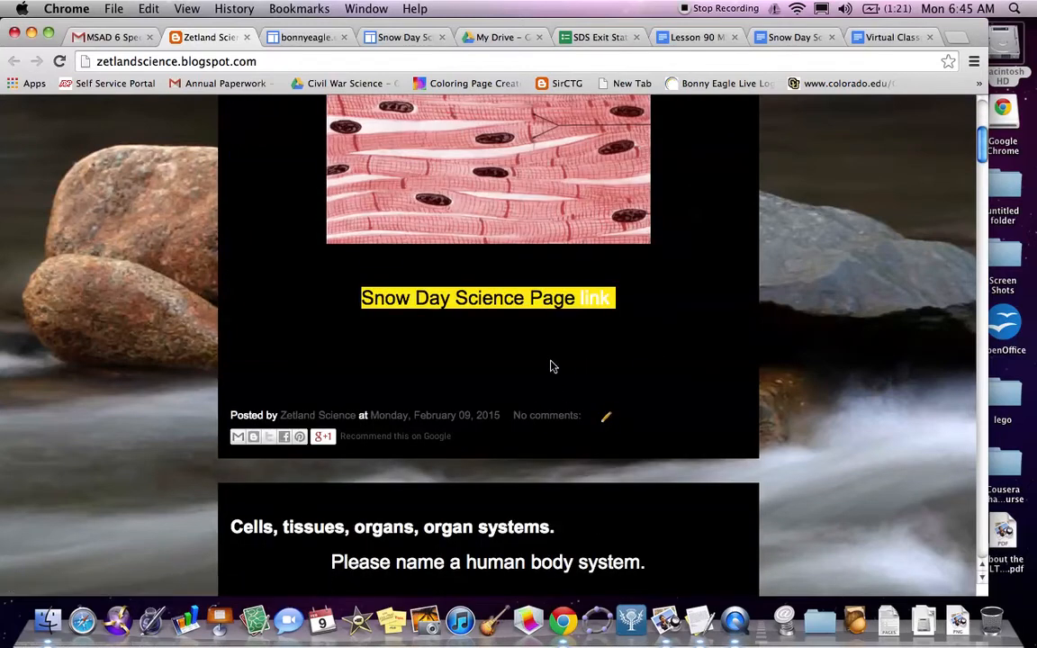
{"action": "mouse_move", "coordinate": [504, 339]}
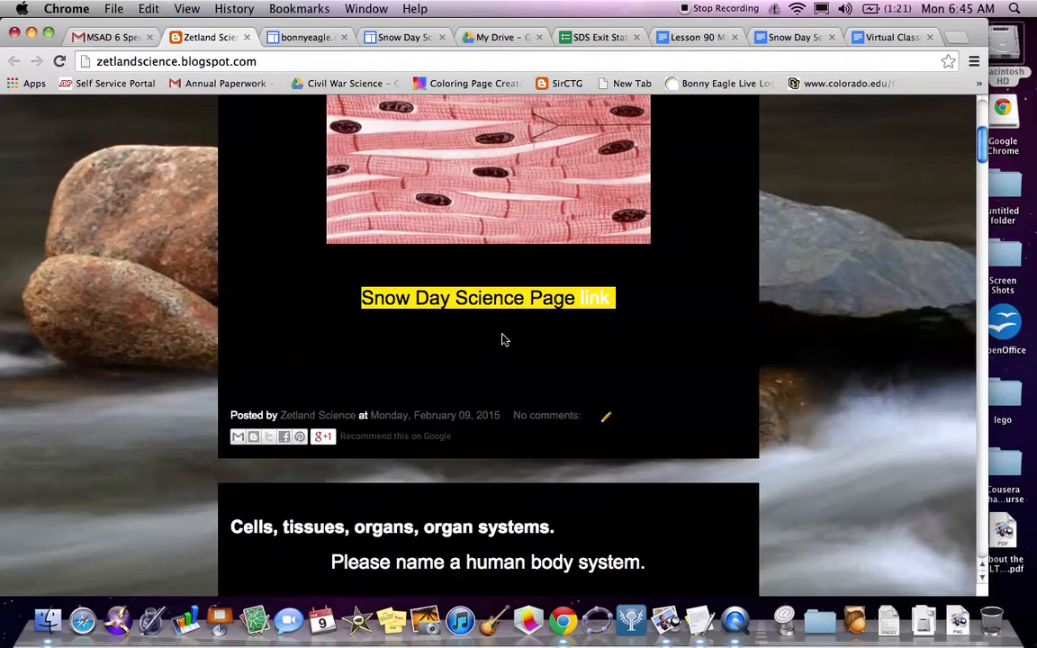
{"action": "left_click", "coordinate": [792, 37]}
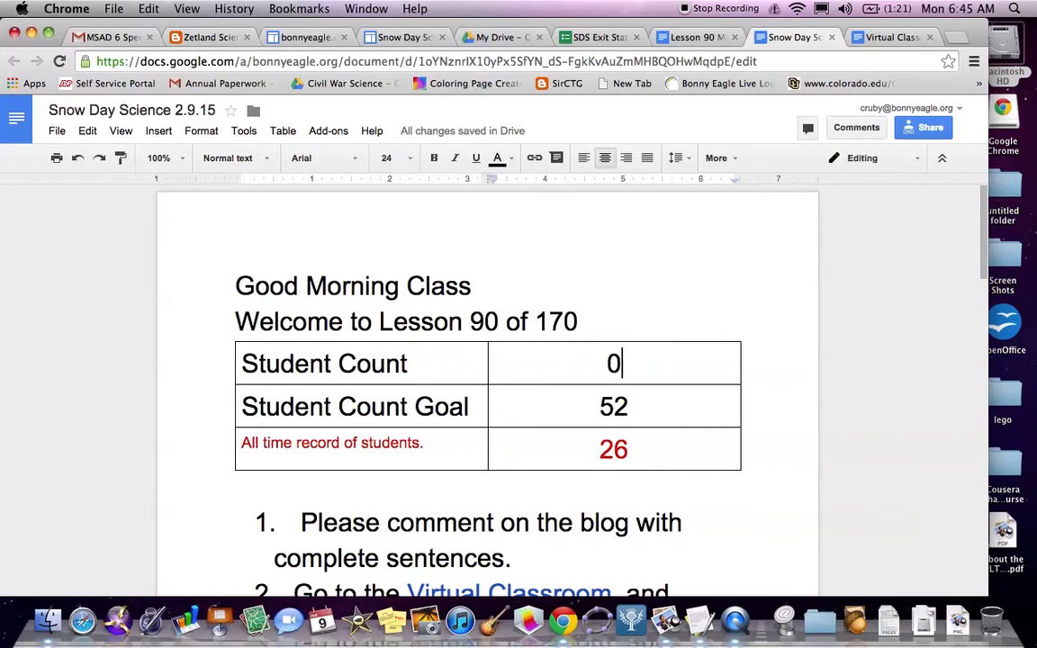
Step: Enter 1 as the student count in the Snow Day Science document
{"action": "type", "text": "1"}
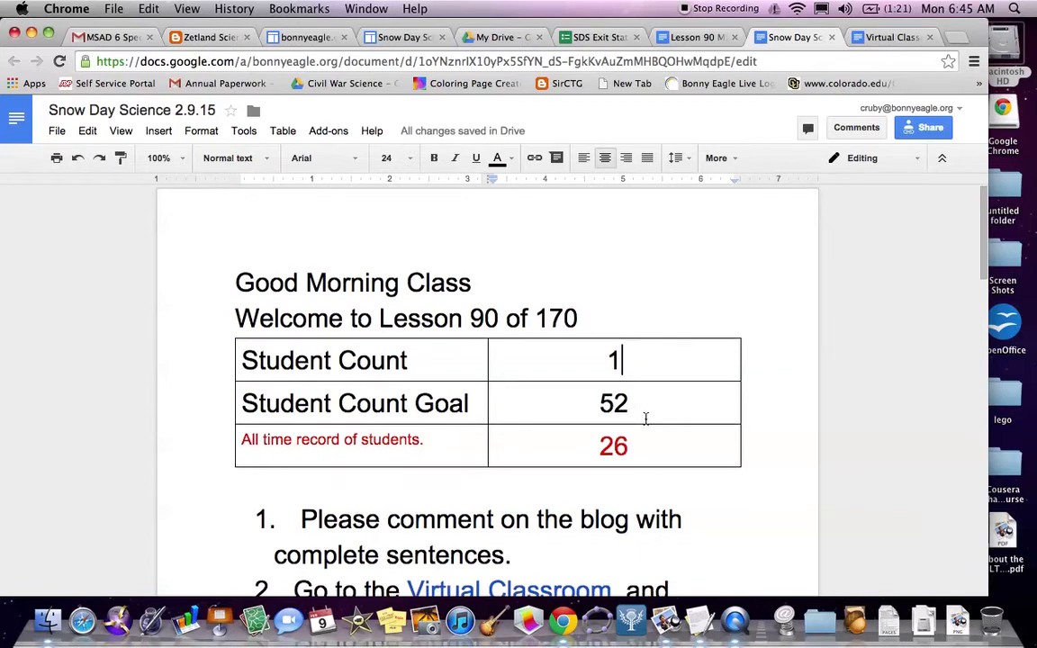
{"action": "scroll", "scroll_direction": "down", "scroll_amount": 3}
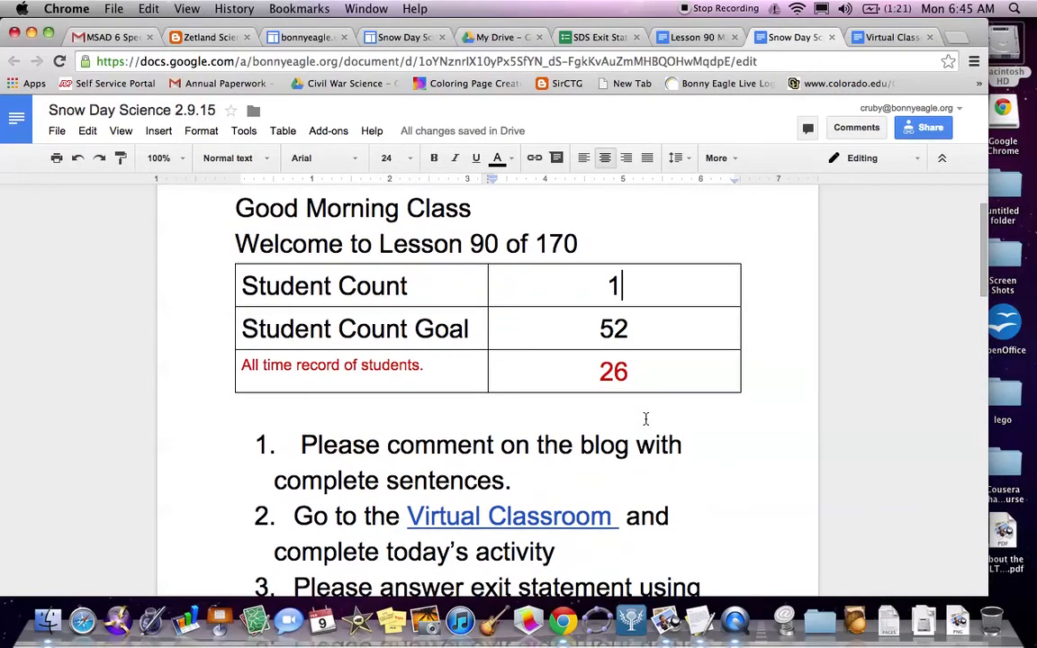
{"action": "scroll", "scroll_direction": "down", "scroll_amount": 3}
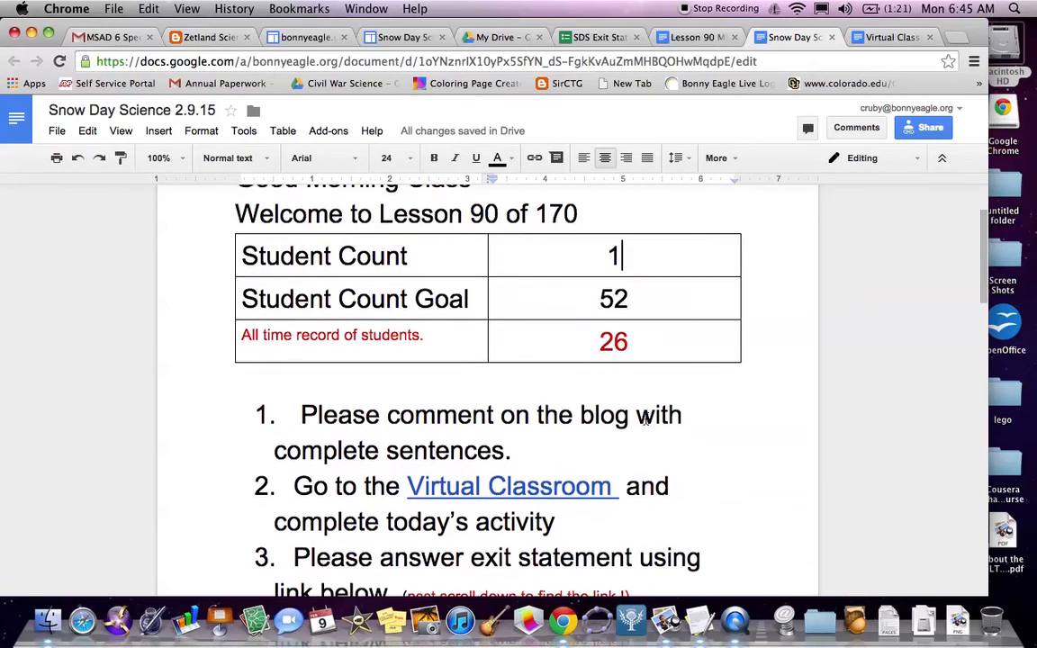
Step: Read down to the Exit Statement, then bring up the Lesson 90 MS LS document
{"action": "scroll", "scroll_direction": "down", "scroll_amount": 3}
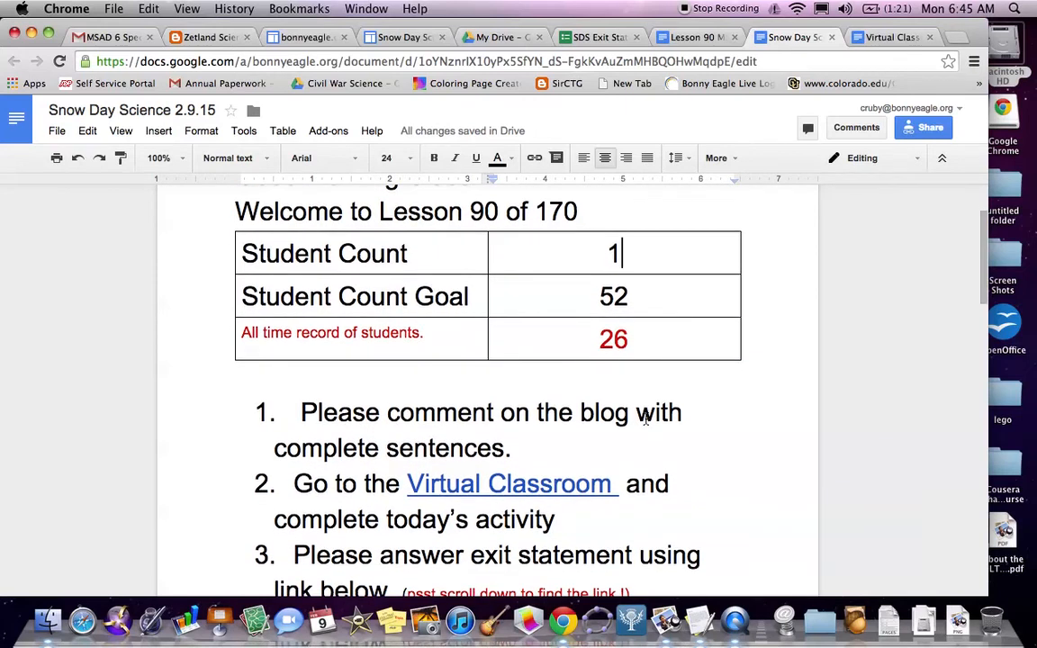
{"action": "scroll", "scroll_direction": "down", "scroll_amount": 3}
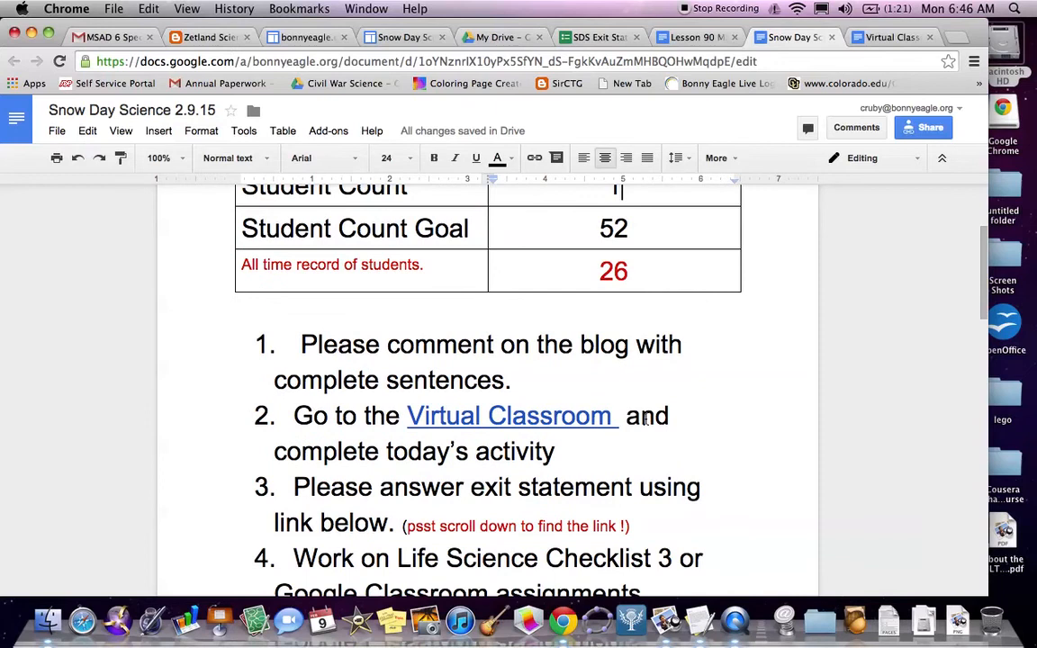
{"action": "scroll", "scroll_direction": "down", "scroll_amount": 3}
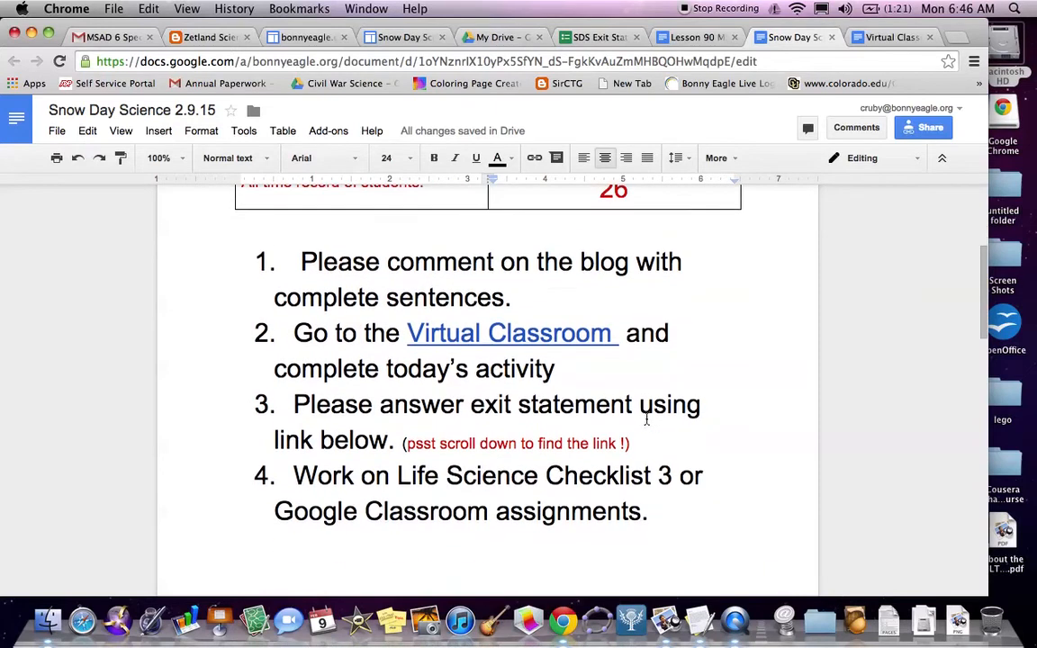
{"action": "scroll", "scroll_direction": "down", "scroll_amount": 3}
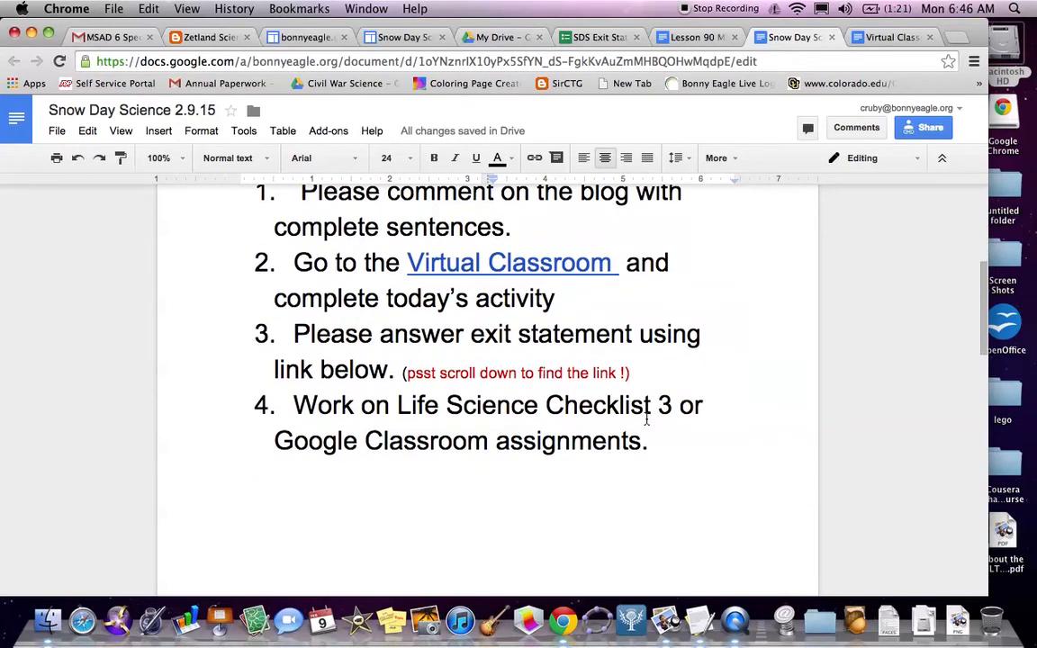
{"action": "scroll", "scroll_direction": "down", "scroll_amount": 3}
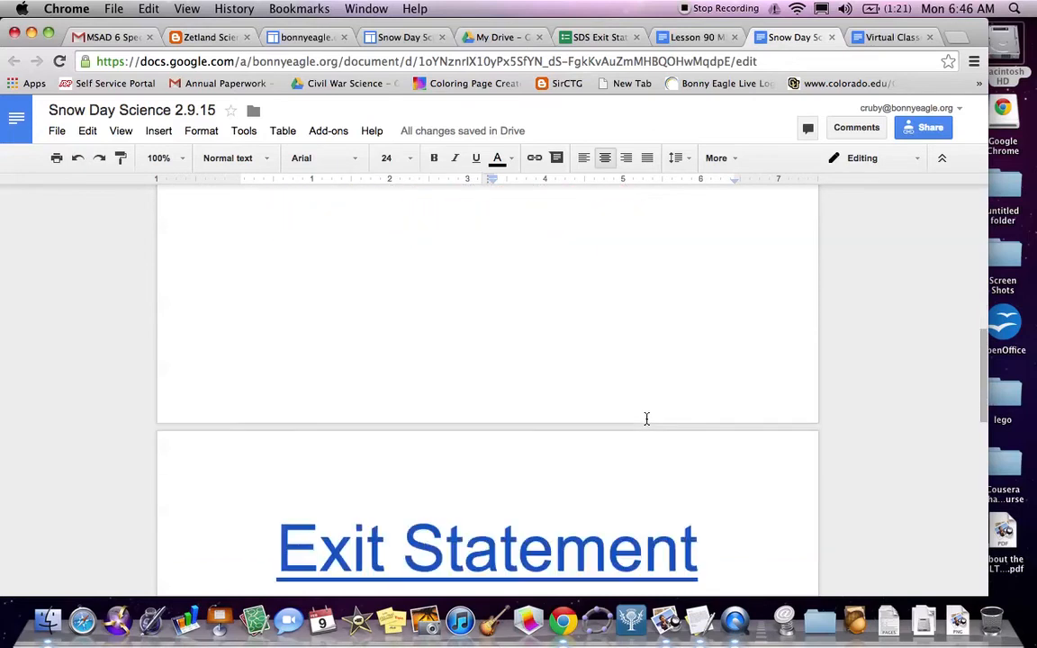
{"action": "scroll", "scroll_direction": "down", "scroll_amount": 3}
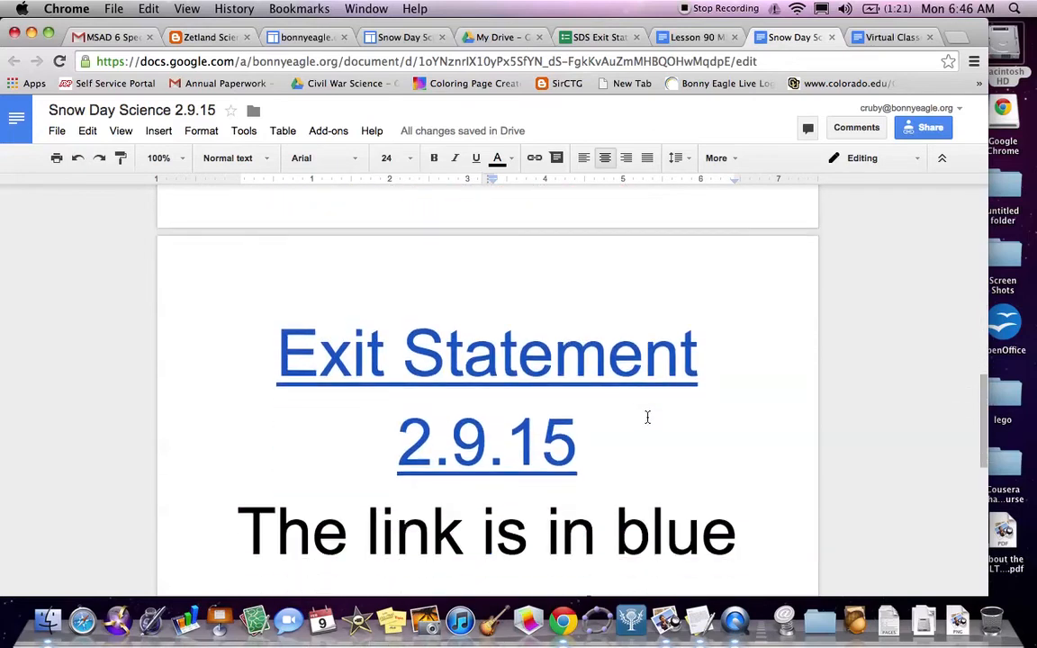
{"action": "scroll", "scroll_direction": "down", "scroll_amount": 3}
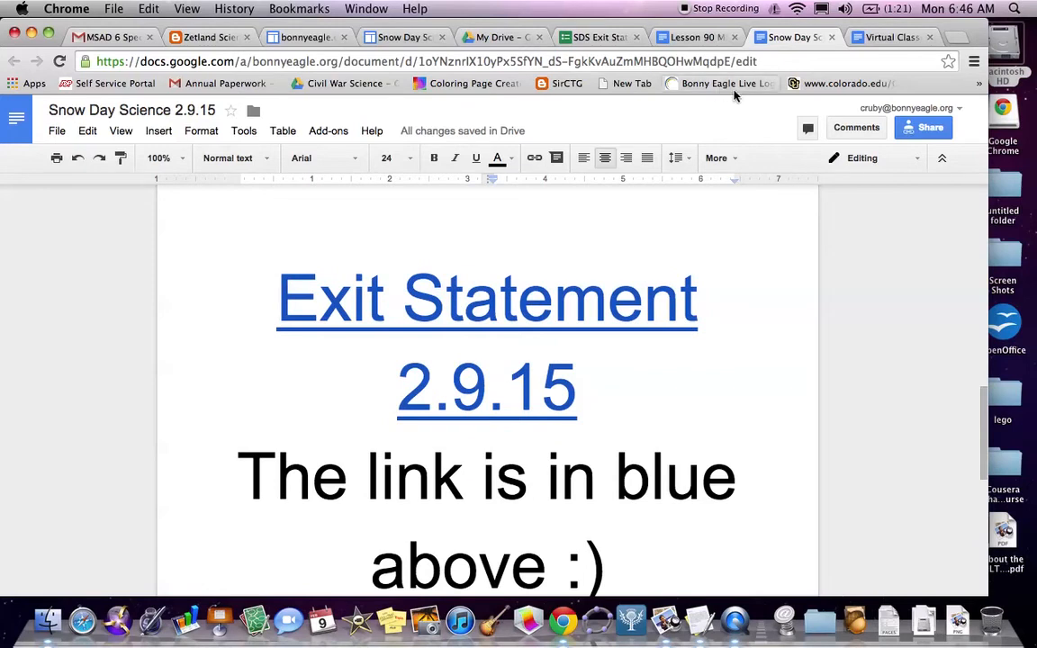
{"action": "left_click", "coordinate": [693, 37]}
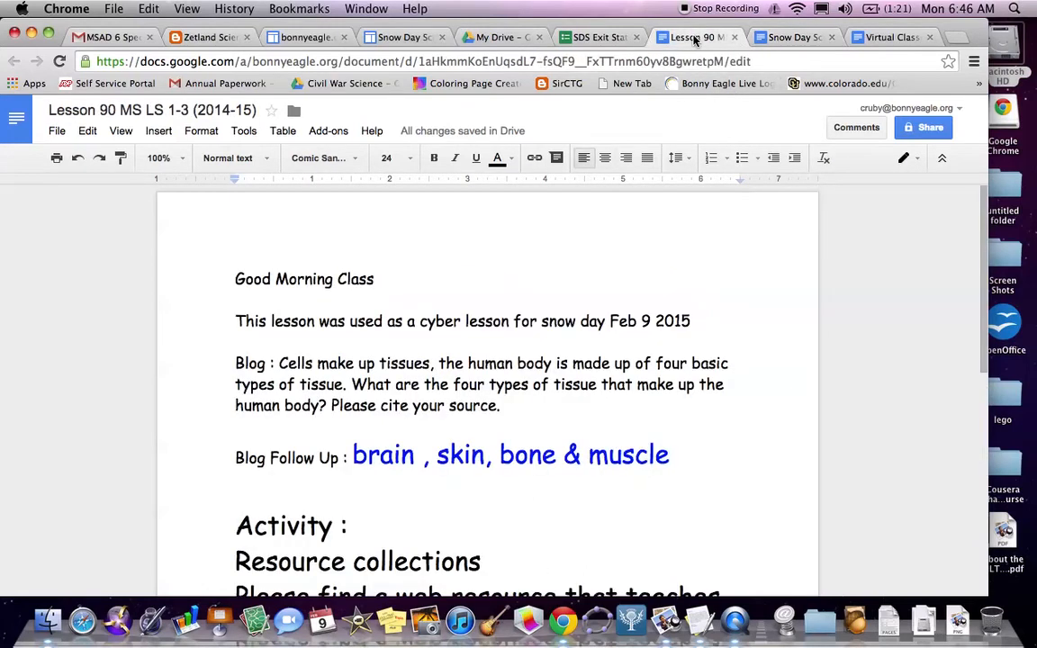
Step: Switch back to the Virtual Classroom 2.9.15 document
{"action": "left_click", "coordinate": [892, 37]}
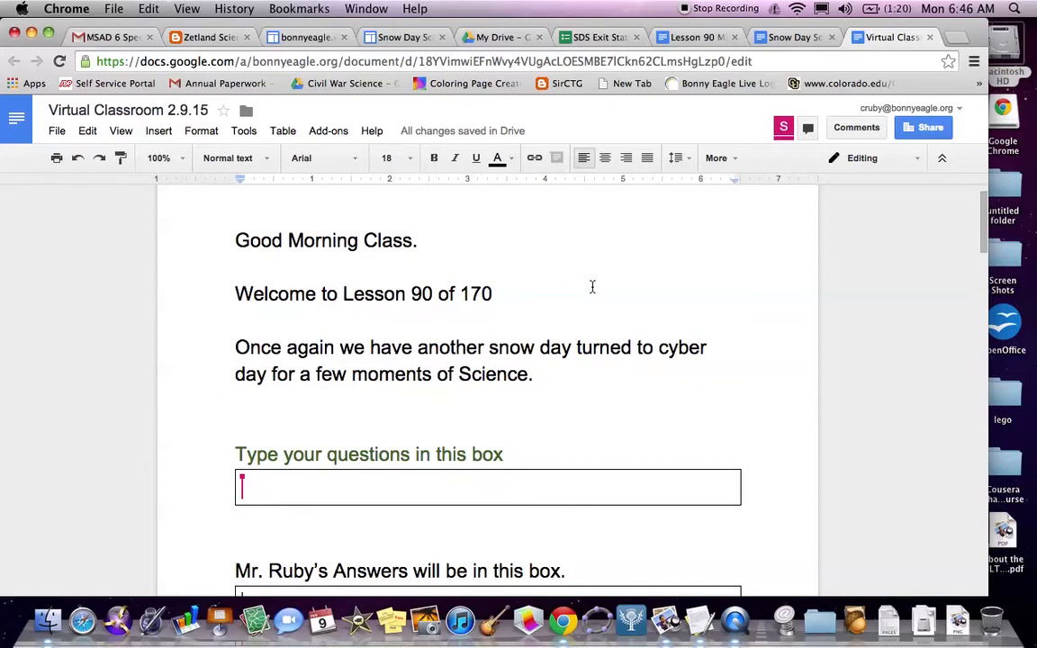
Step: Scroll past the question boxes and Collecting Resources instructions to Shaun's Human Systems row
{"action": "scroll", "scroll_direction": "down", "scroll_amount": 3}
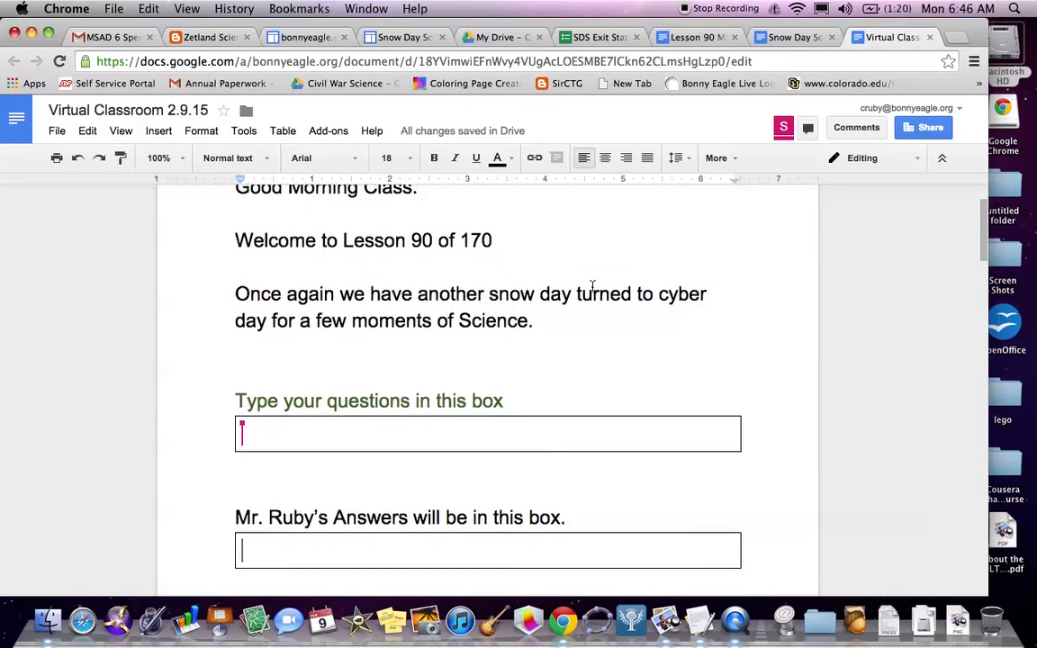
{"action": "scroll", "scroll_direction": "down", "scroll_amount": 3}
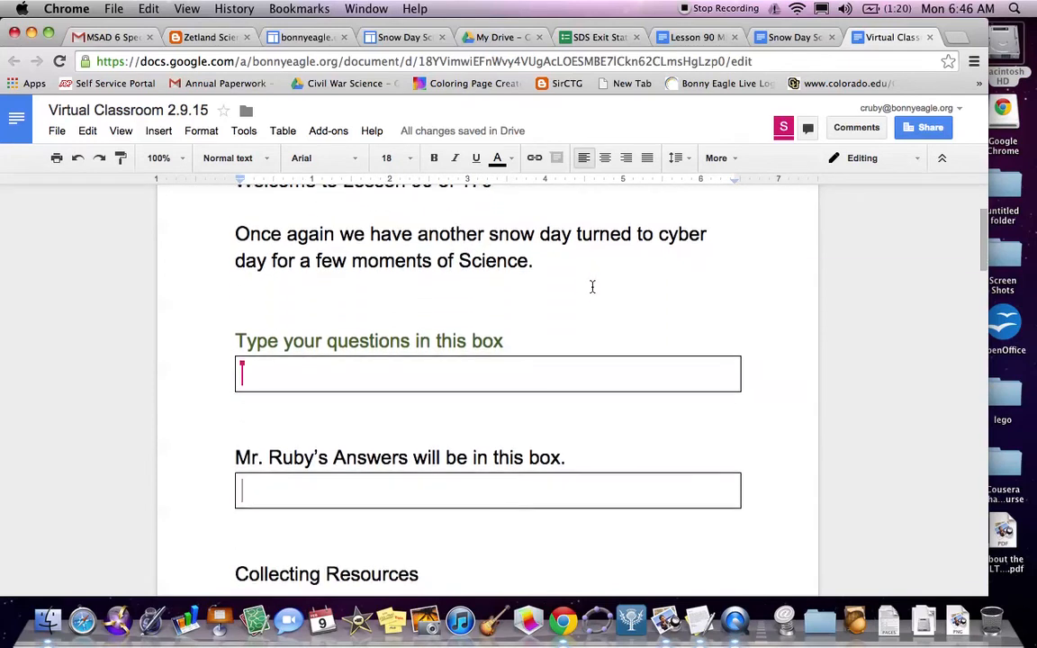
{"action": "scroll", "scroll_direction": "down", "scroll_amount": 3}
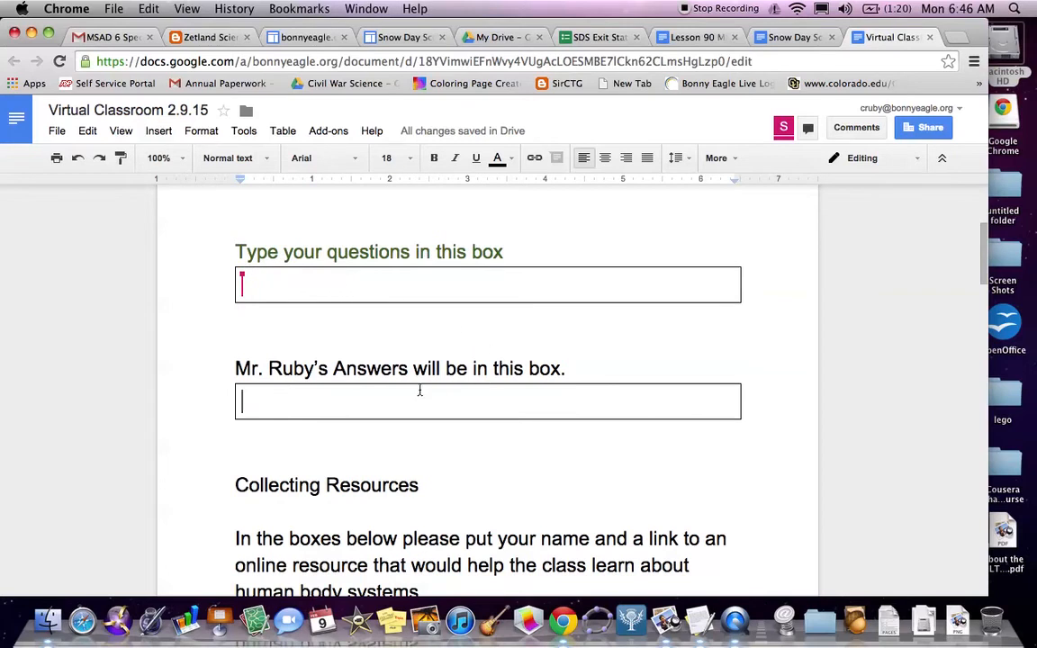
{"action": "scroll", "scroll_direction": "down", "scroll_amount": 3}
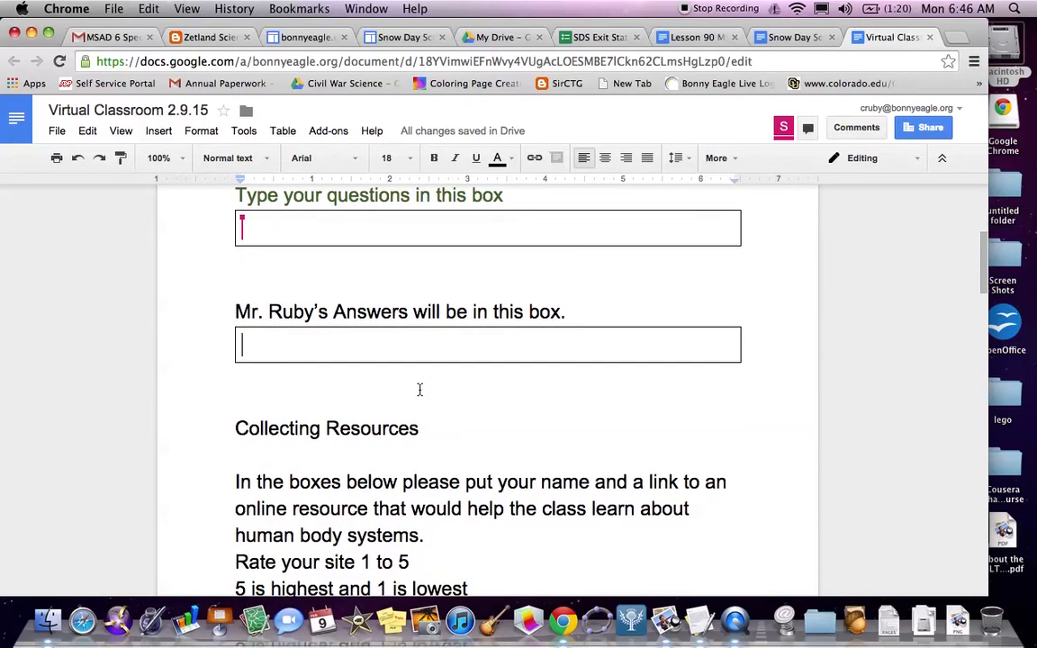
{"action": "scroll", "scroll_direction": "down", "scroll_amount": 3}
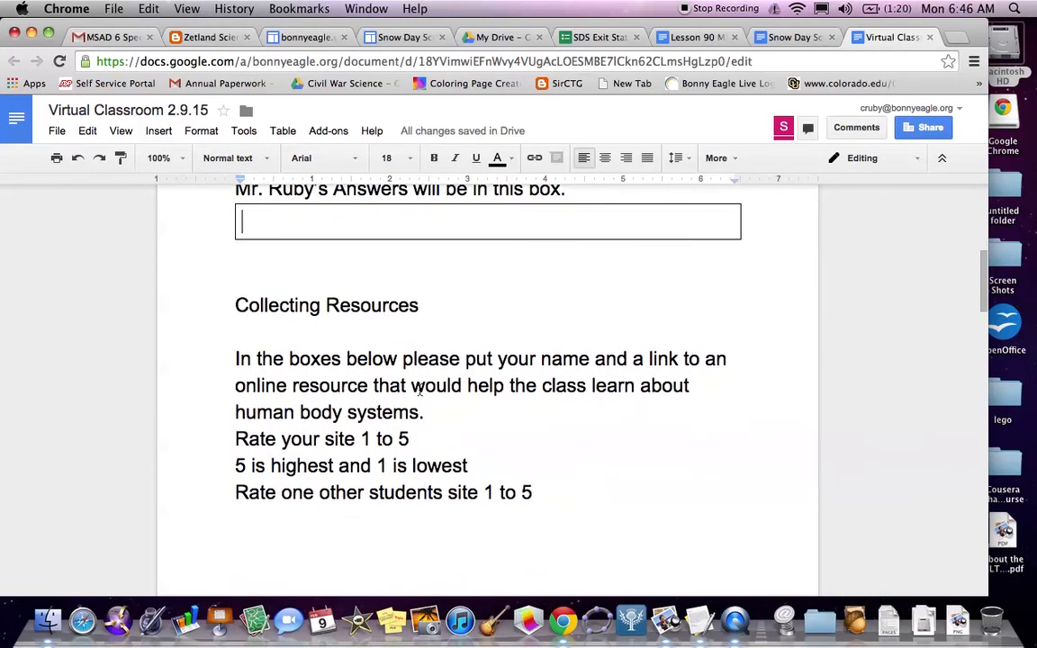
{"action": "scroll", "scroll_direction": "down", "scroll_amount": 3}
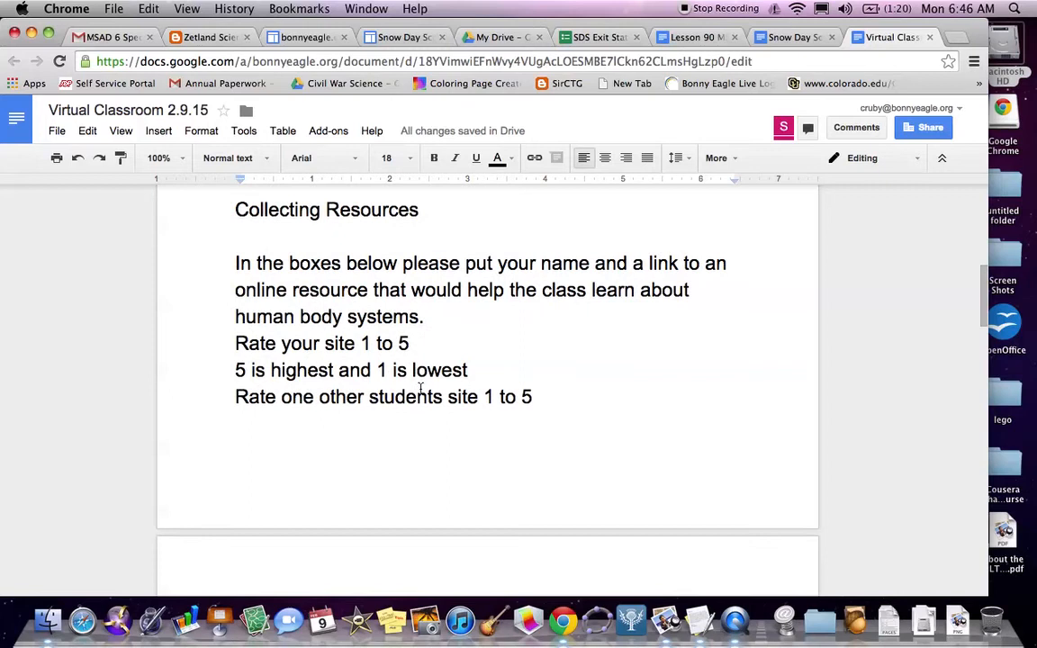
{"action": "scroll", "scroll_direction": "down", "scroll_amount": 3}
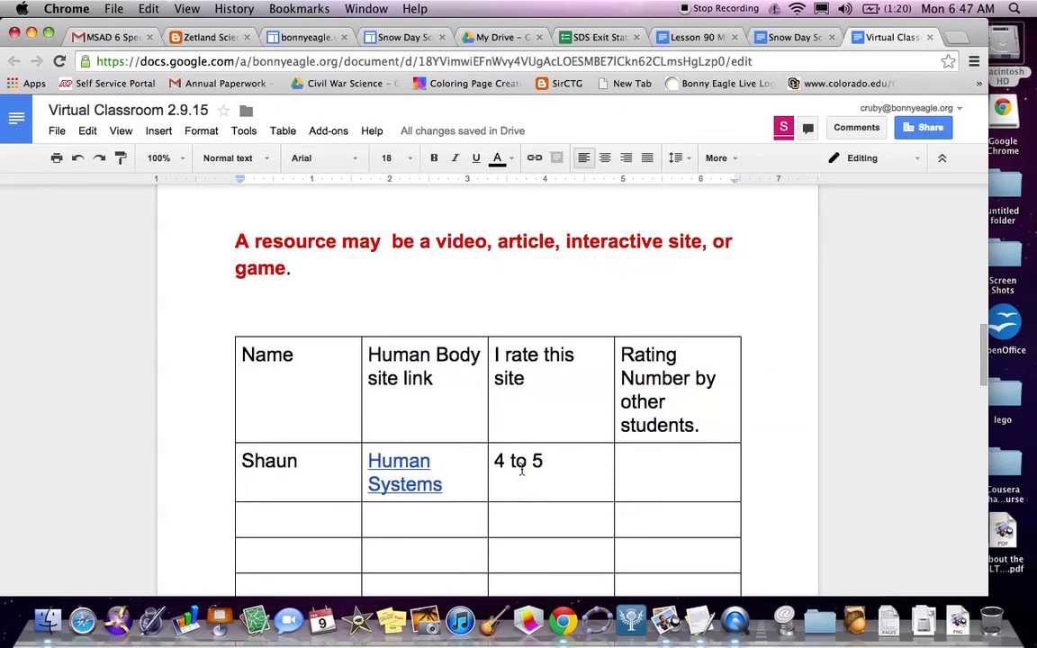
Step: Select the rating-by-others cell in Shaun's Human Systems row
{"action": "left_click", "coordinate": [639, 461]}
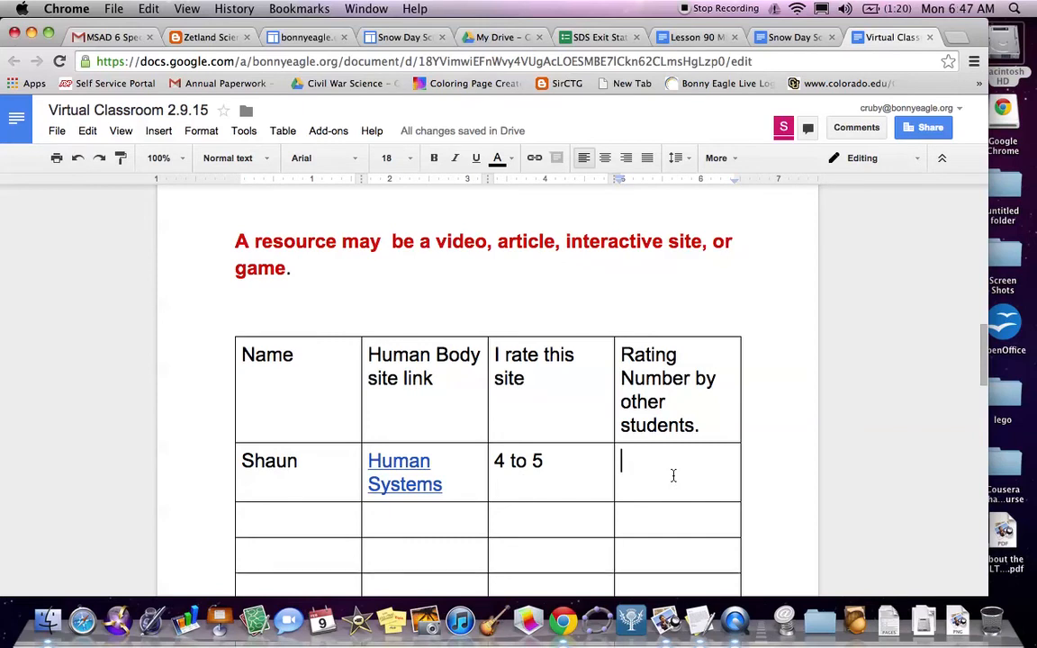
{"action": "mouse_move", "coordinate": [392, 500]}
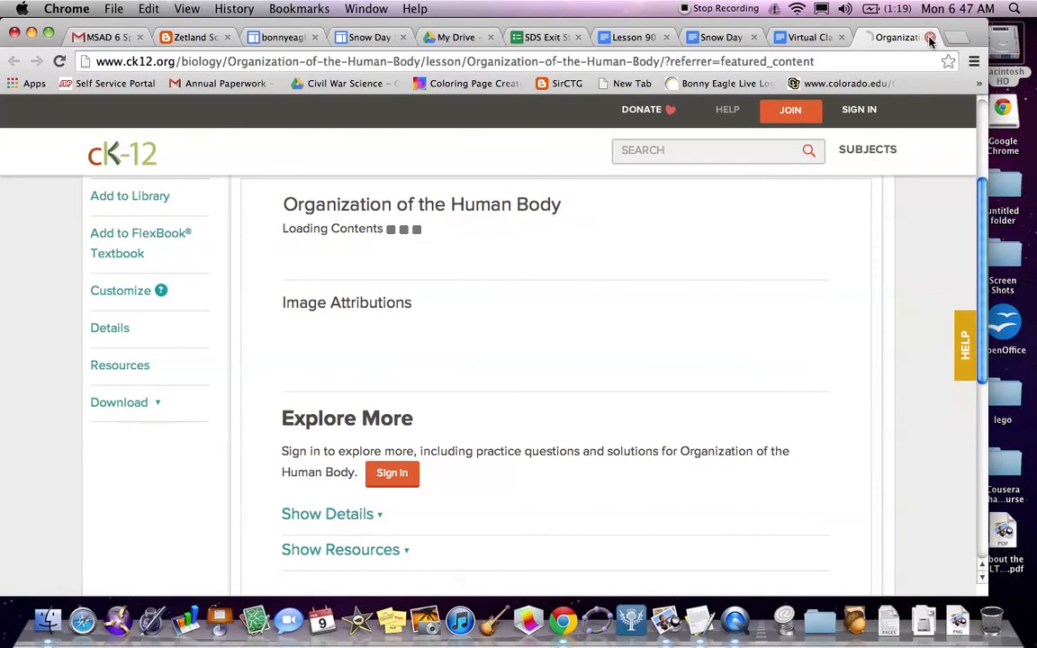
Step: Close the CK-12 Organization of the Human Body page and scroll the Virtual Classroom doc
{"action": "left_click", "coordinate": [891, 37]}
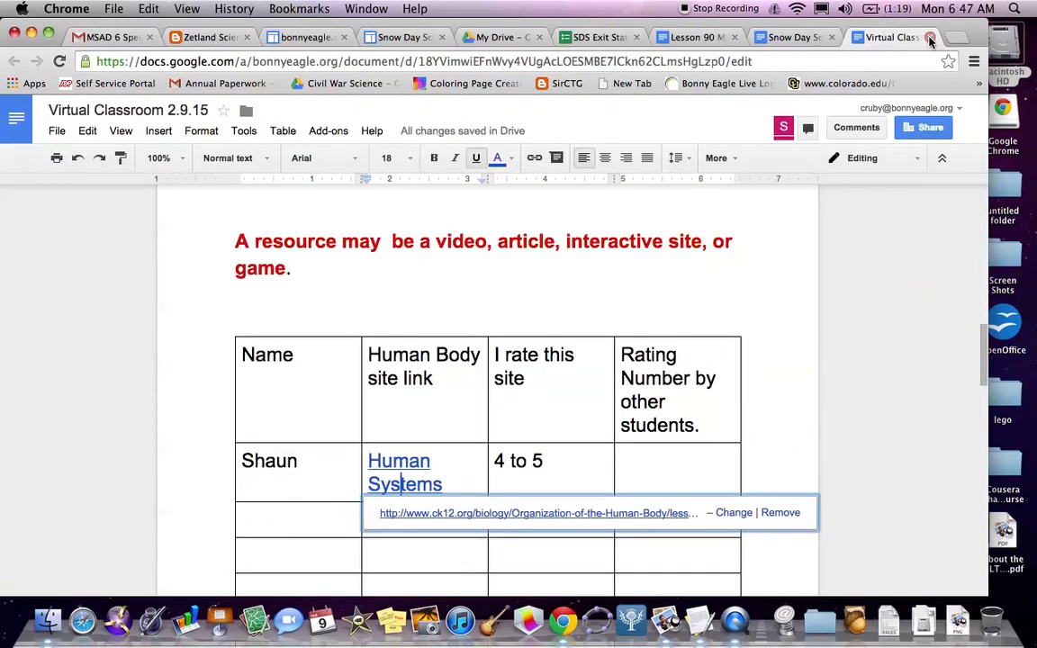
{"action": "scroll", "scroll_direction": "down", "scroll_amount": 3}
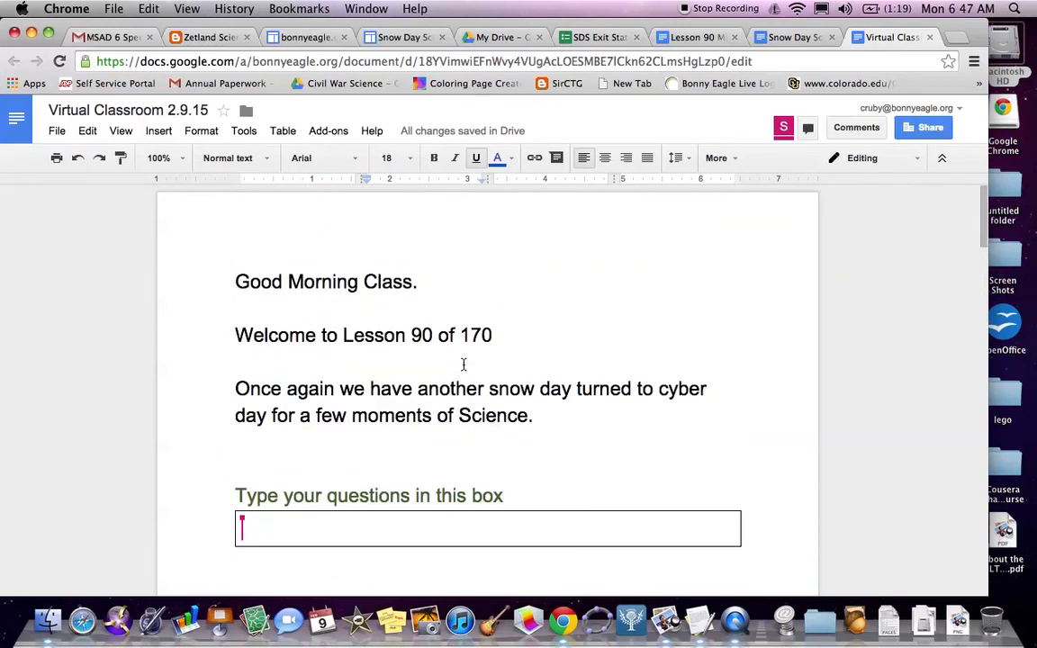
{"action": "mouse_move", "coordinate": [321, 459]}
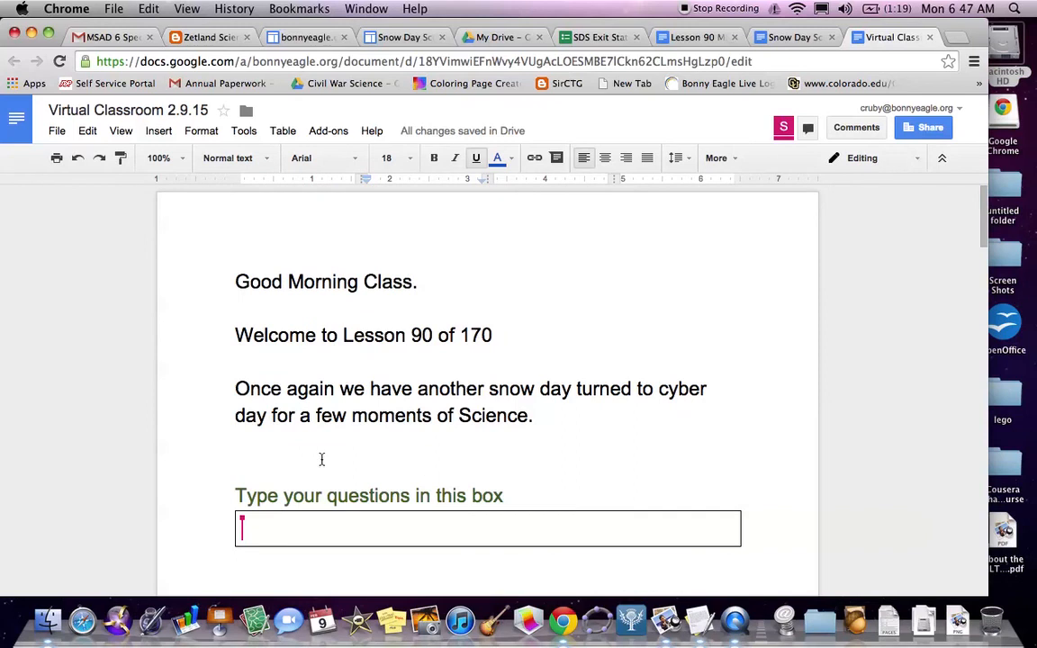